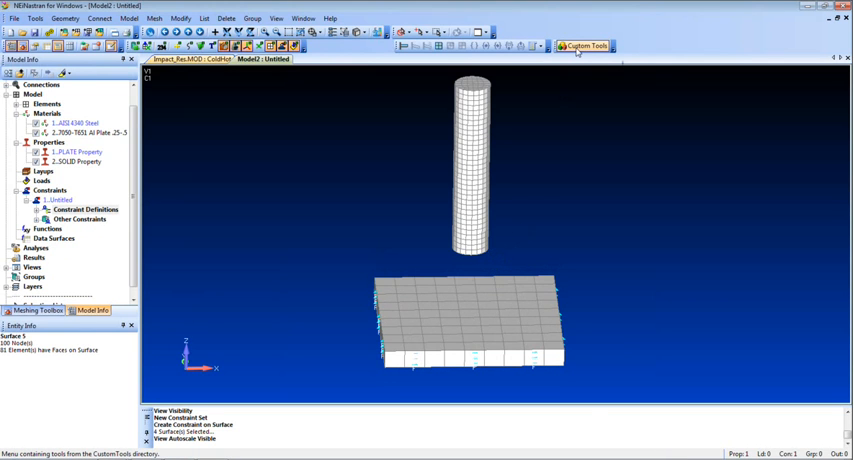
Check the Custom Tools menu, then open the Analysis Set Manager from Model Info's Analyses
click(585, 46)
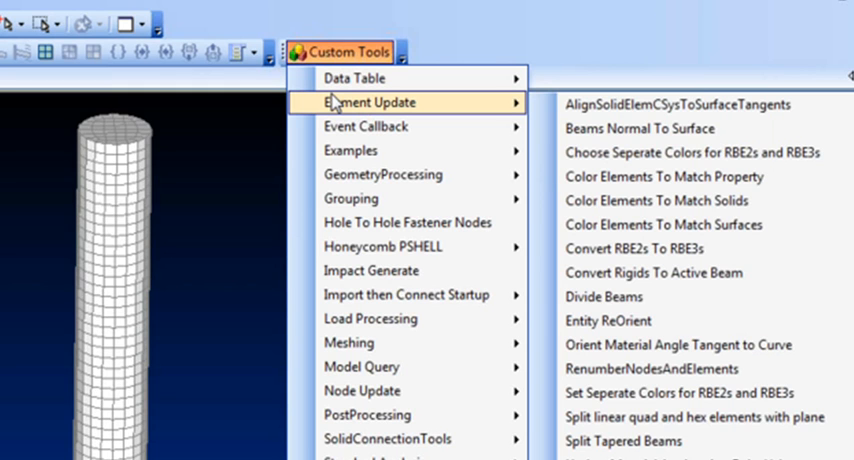
mouse_move(383, 174)
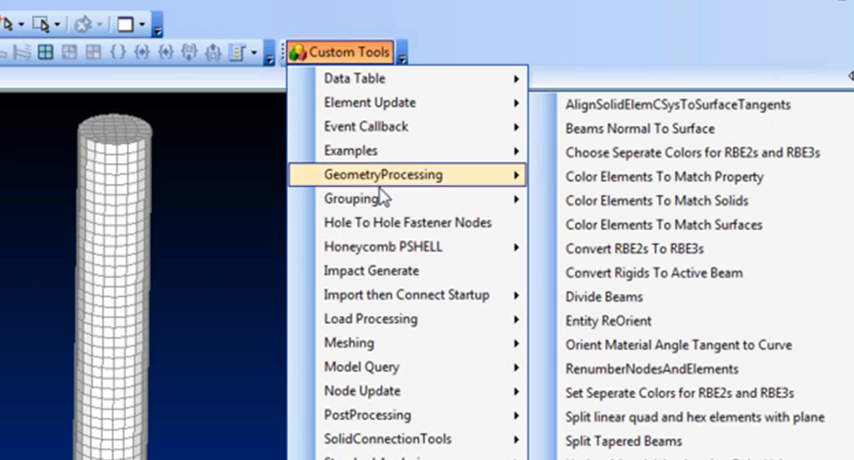
mouse_move(371, 270)
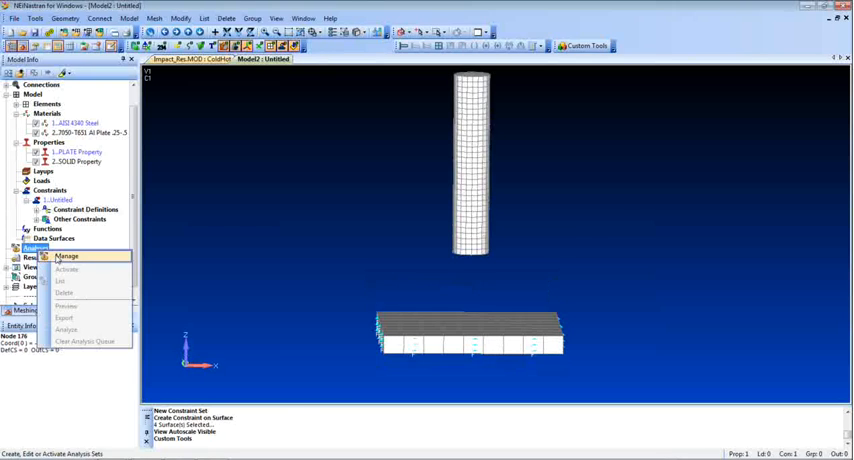
click(66, 256)
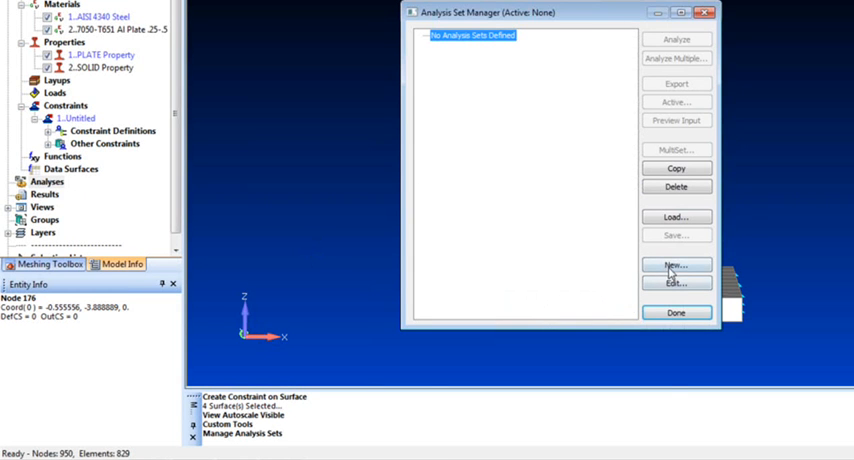
click(676, 265)
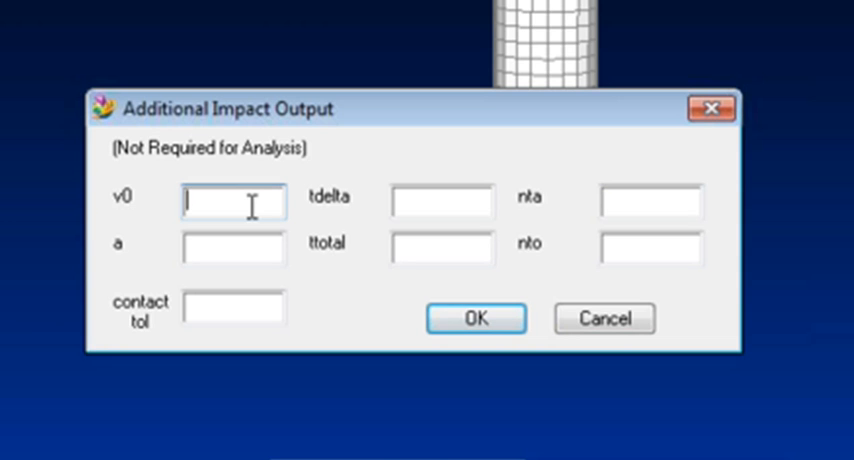
Enter 264 as the initial velocity v0 in Additional Impact Output
text(264)
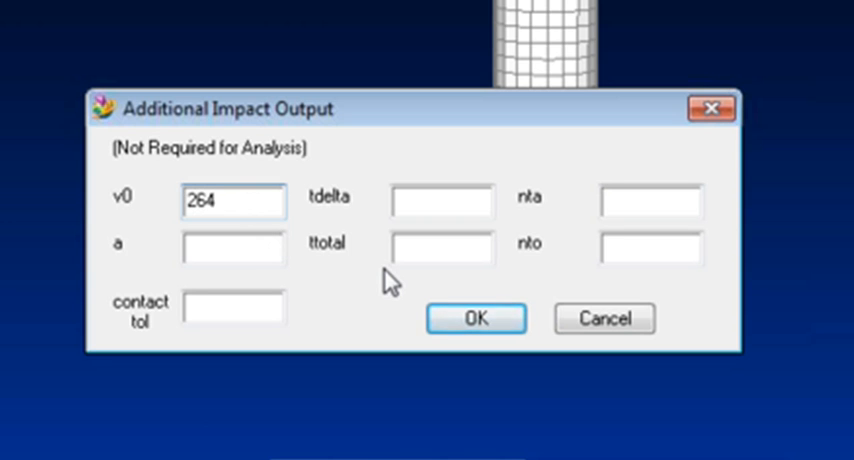
mouse_move(450, 292)
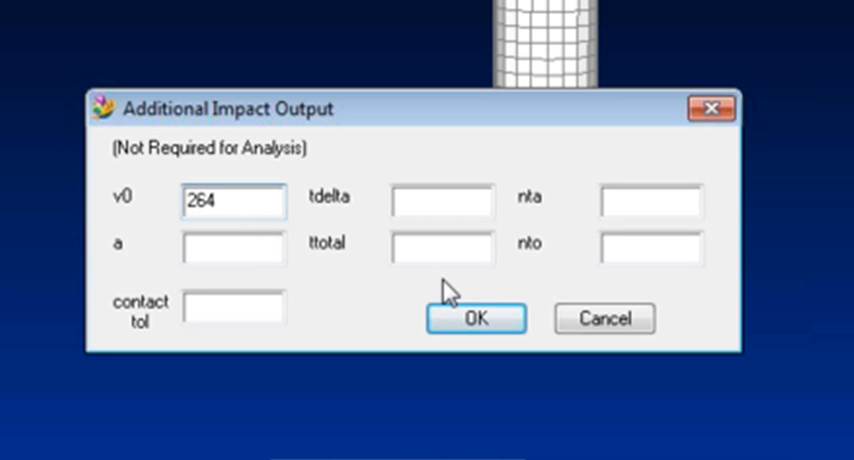